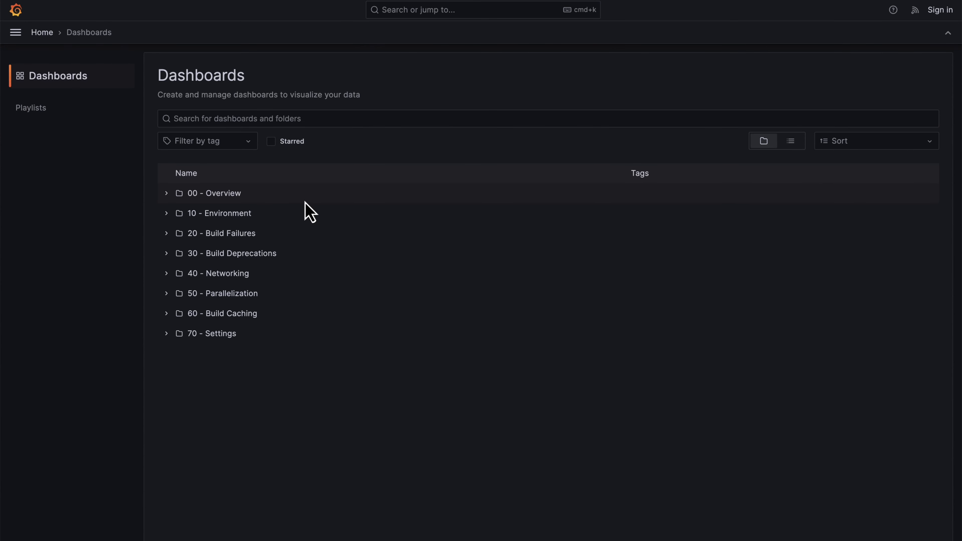
Step: Open the 00 - Overview folder from the Dashboards list
{"action": "left_click", "coordinate": [214, 193]}
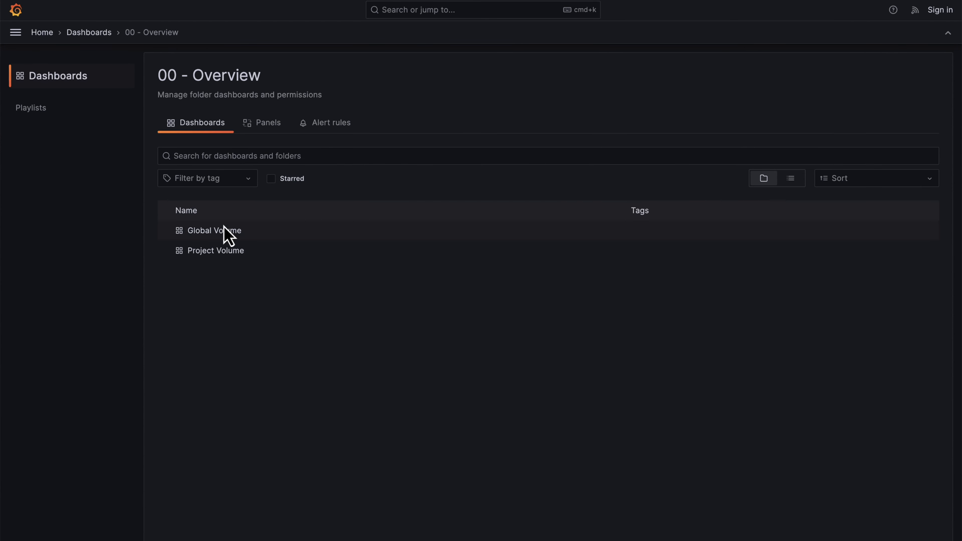
Step: Open Global Volume and expand its Trends row to scroll through the trend charts
{"action": "left_click", "coordinate": [212, 230]}
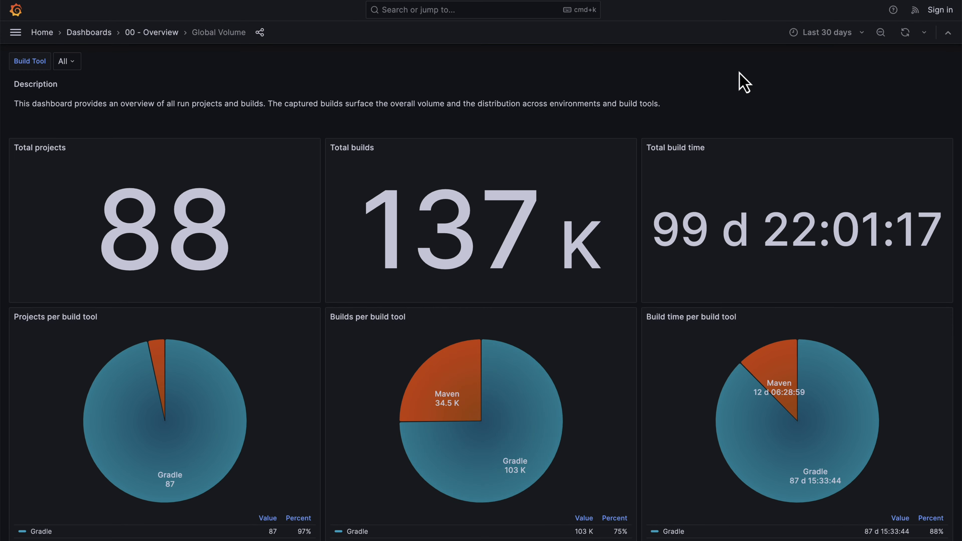
{"action": "scroll", "scroll_direction": "down", "scroll_amount": 3}
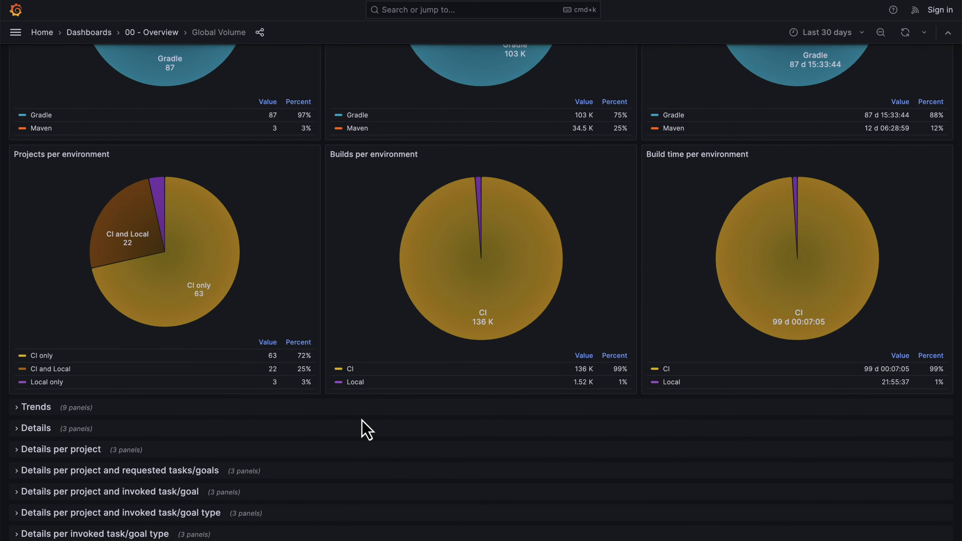
{"action": "mouse_move", "coordinate": [35, 422]}
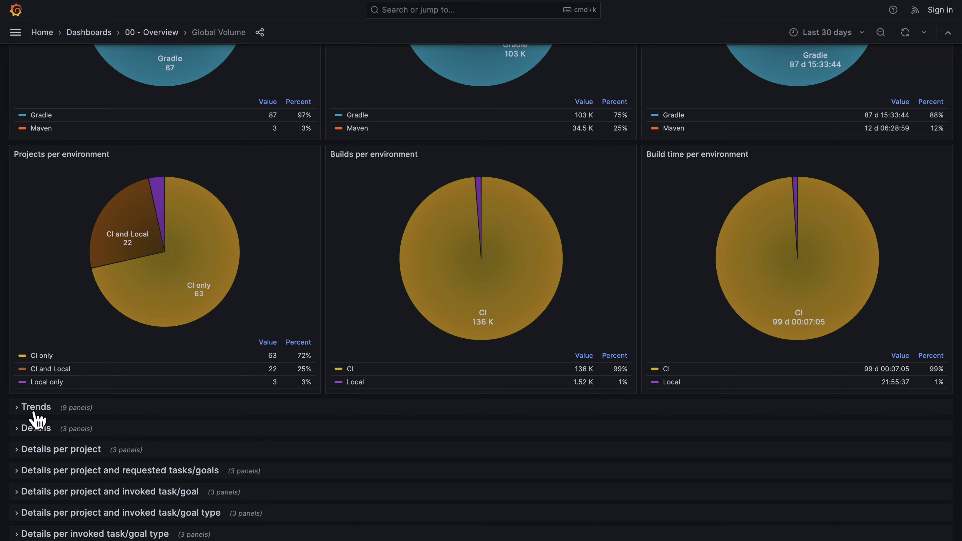
{"action": "left_click", "coordinate": [36, 407]}
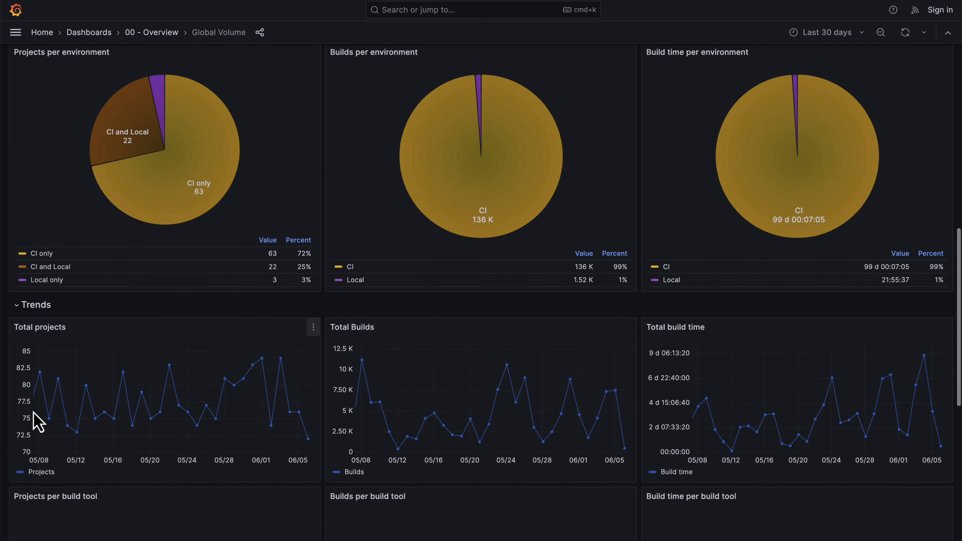
{"action": "scroll", "scroll_direction": "down", "scroll_amount": 3}
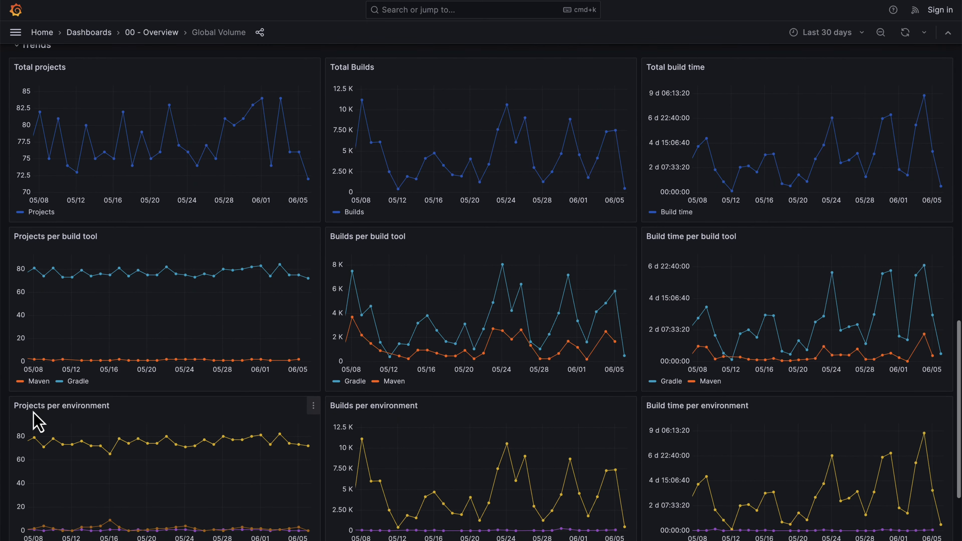
{"action": "scroll", "scroll_direction": "down", "scroll_amount": 3}
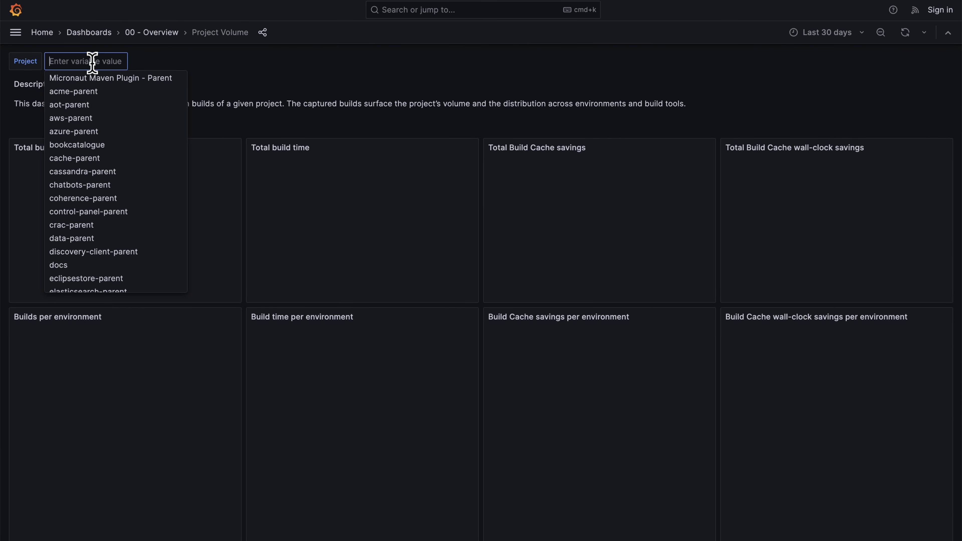
Step: Filter Project Volume to the micronaut project, then return to the Dashboards list
{"action": "type", "text": "micronaut"}
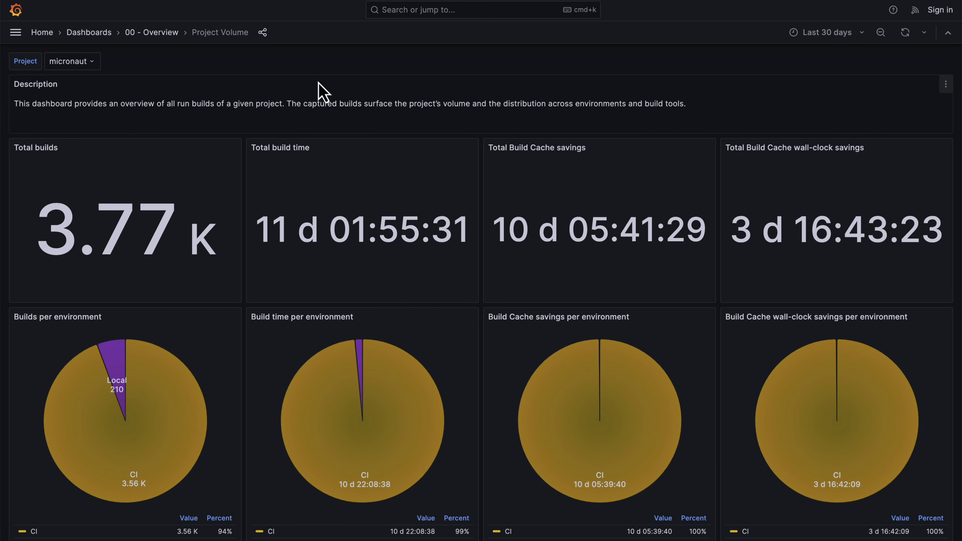
{"action": "left_click", "coordinate": [89, 32]}
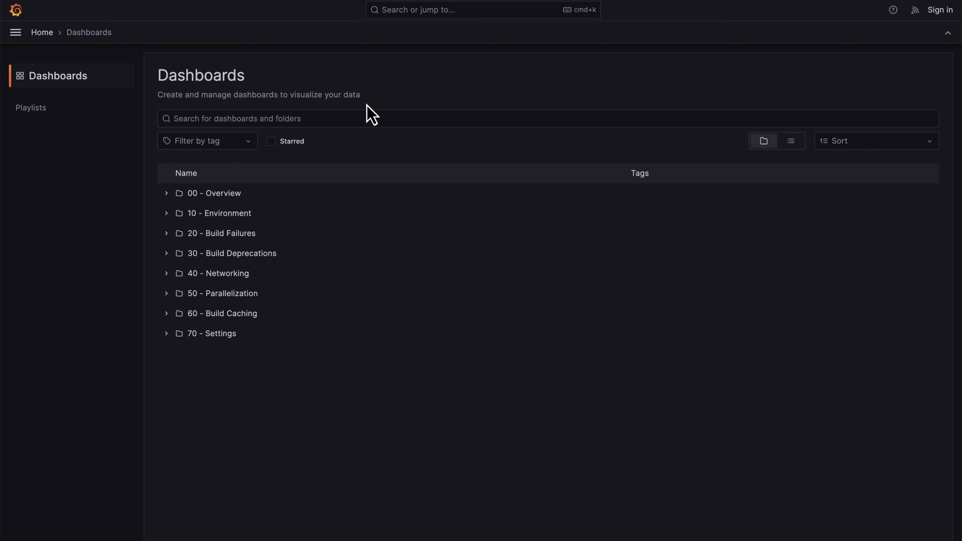
Step: Open Build Tools under 10 - Environment and compare Maven then Gradle version breakdowns
{"action": "left_click", "coordinate": [219, 213]}
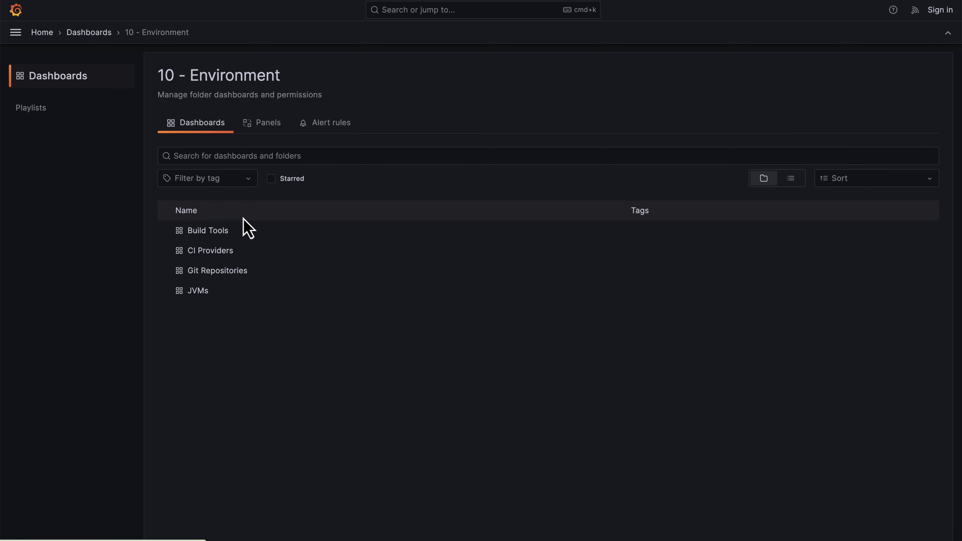
{"action": "left_click", "coordinate": [208, 231]}
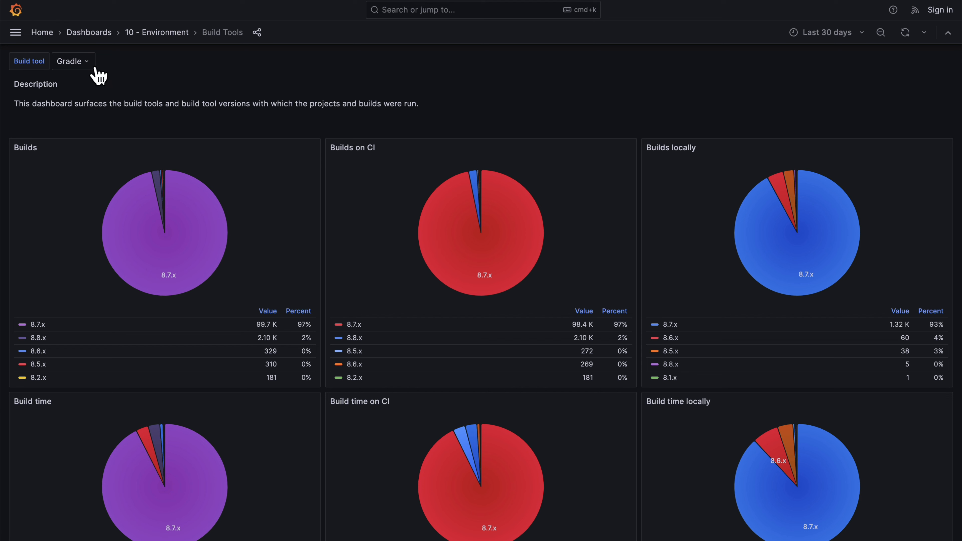
{"action": "left_click", "coordinate": [73, 61]}
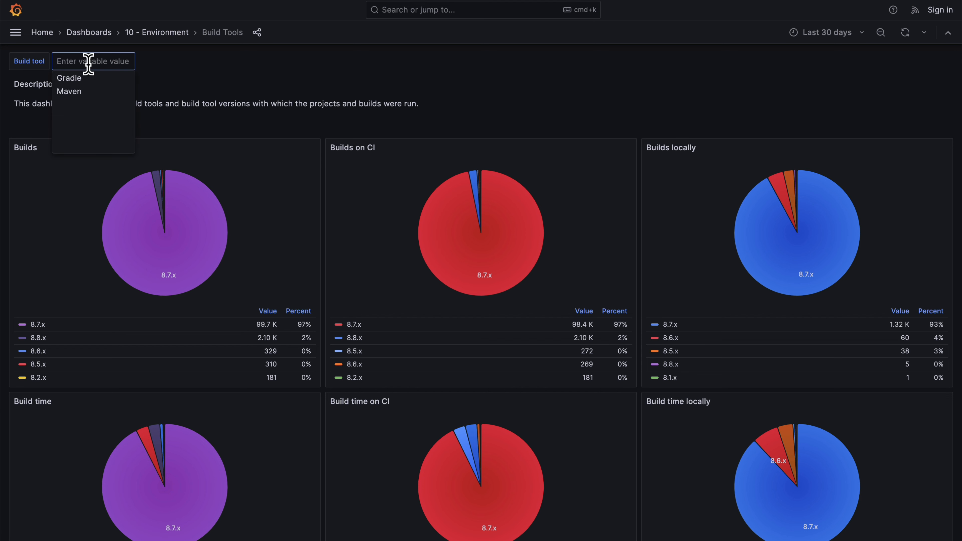
{"action": "left_click", "coordinate": [69, 92]}
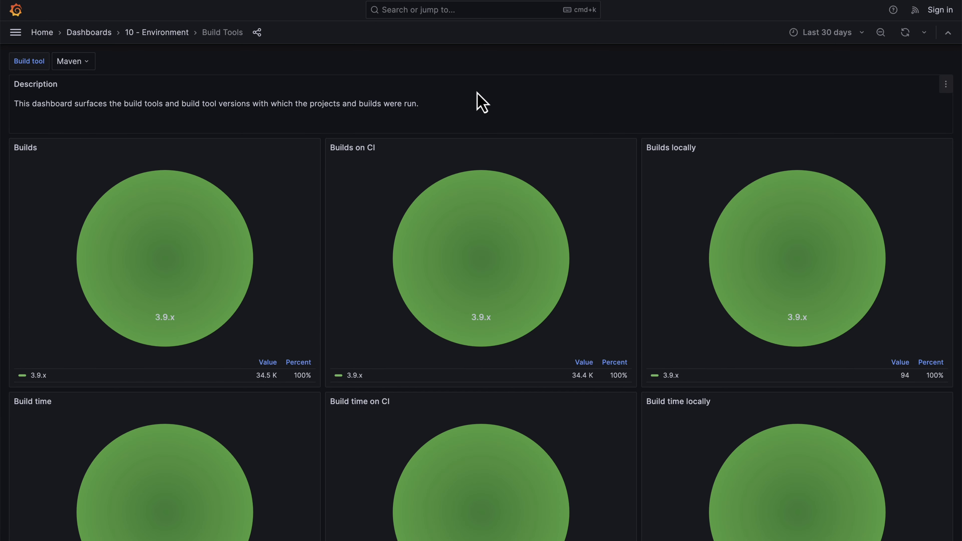
{"action": "left_click", "coordinate": [73, 61]}
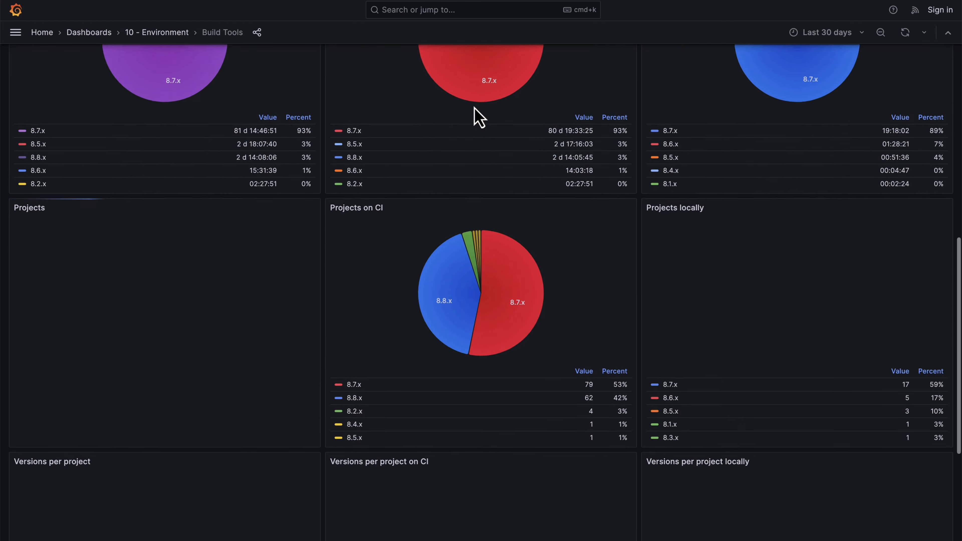
Step: Open JVMs under 10 - Environment and review the Versions per project panels
{"action": "left_click", "coordinate": [157, 32]}
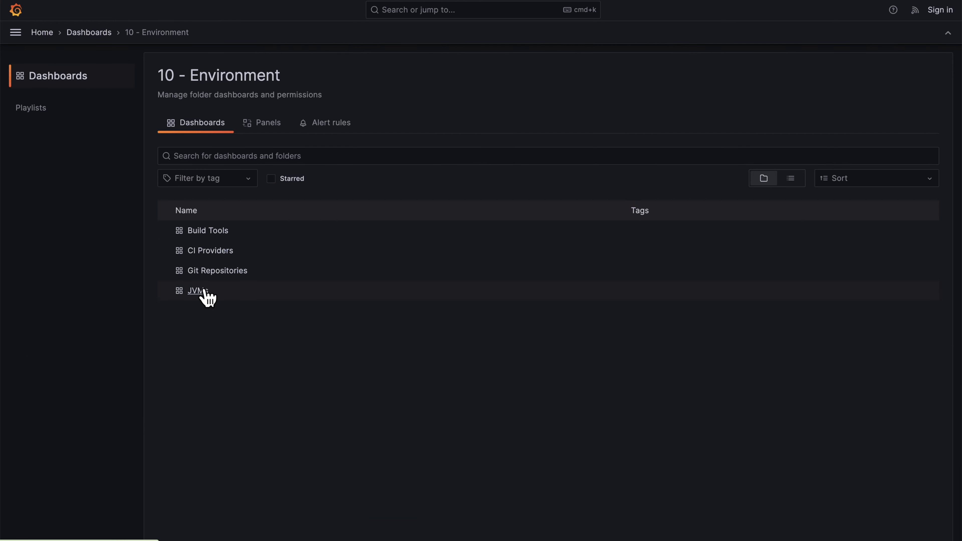
{"action": "left_click", "coordinate": [194, 291]}
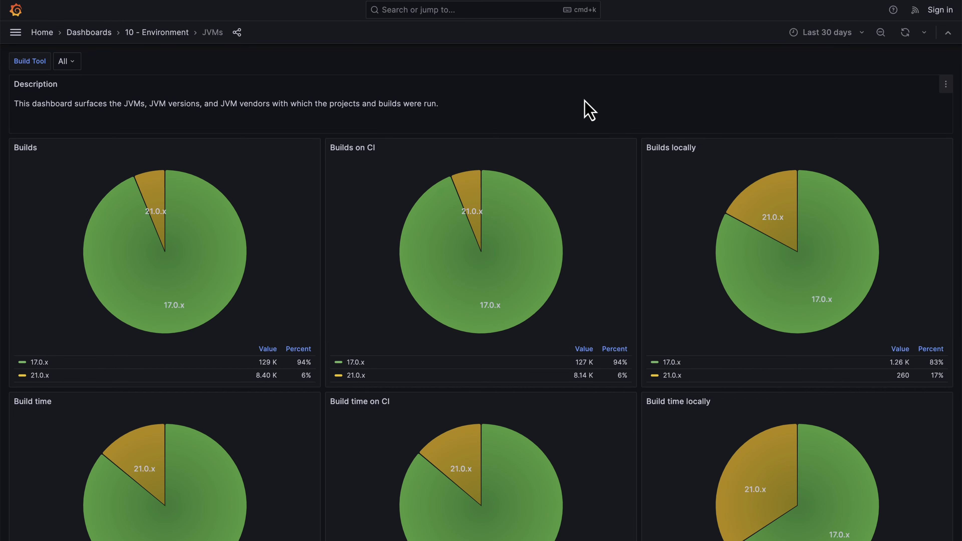
{"action": "scroll", "scroll_direction": "down", "scroll_amount": 3}
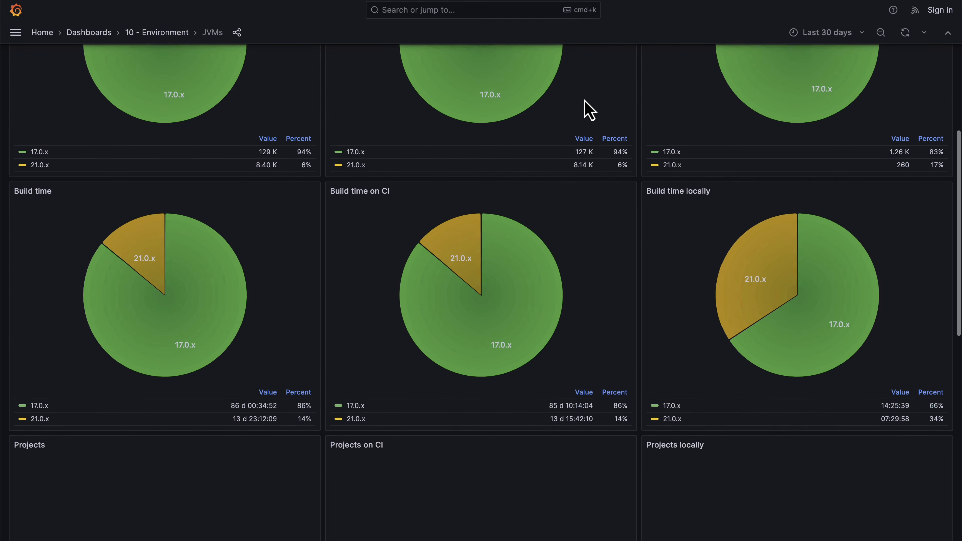
{"action": "scroll", "scroll_direction": "down", "scroll_amount": 3}
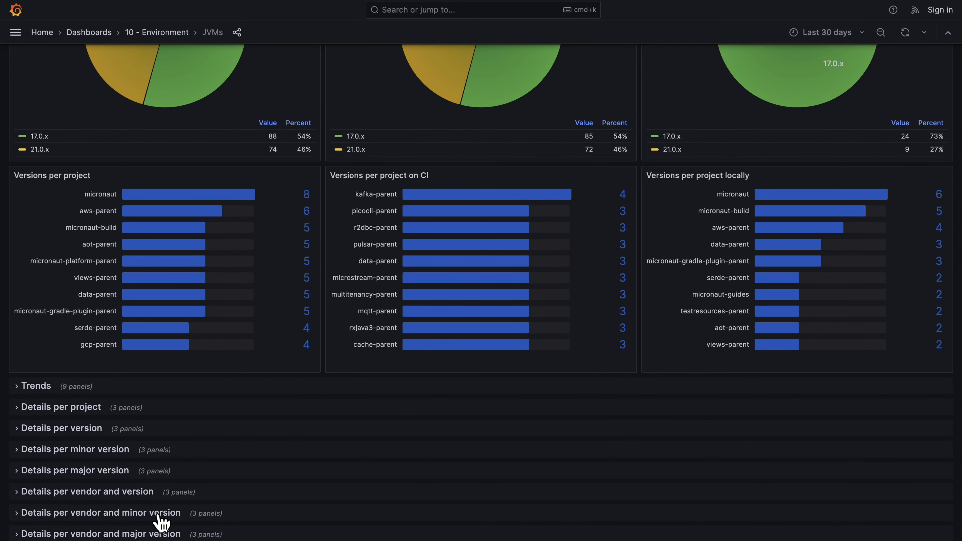
{"action": "left_click", "coordinate": [102, 513]}
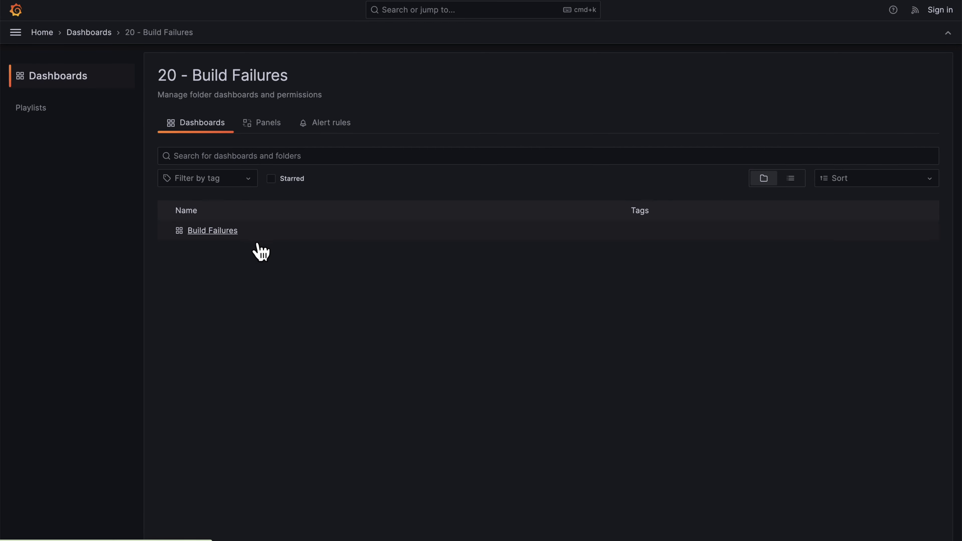
Step: Open the Build Failures dashboard and scroll through its charts
{"action": "left_click", "coordinate": [213, 231]}
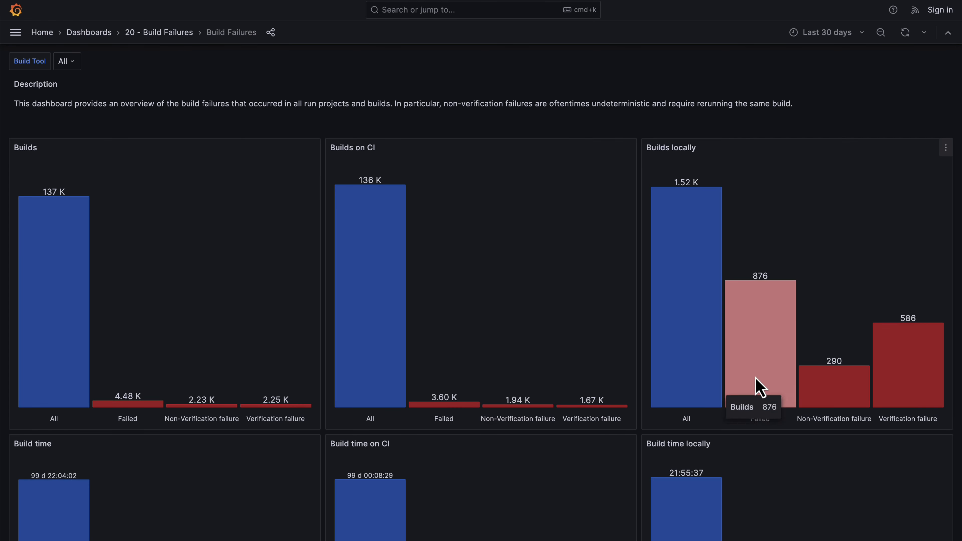
{"action": "mouse_move", "coordinate": [853, 395]}
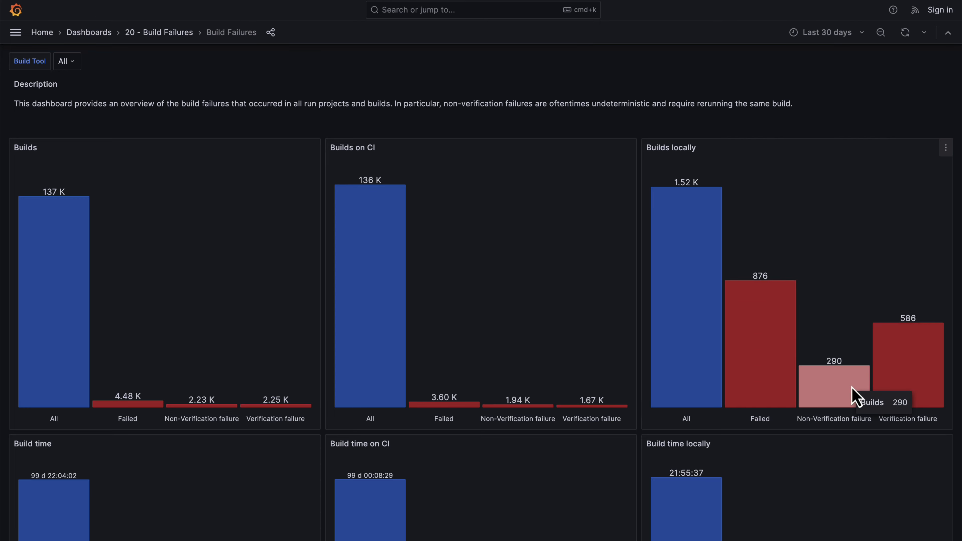
{"action": "scroll", "scroll_direction": "down", "scroll_amount": 3}
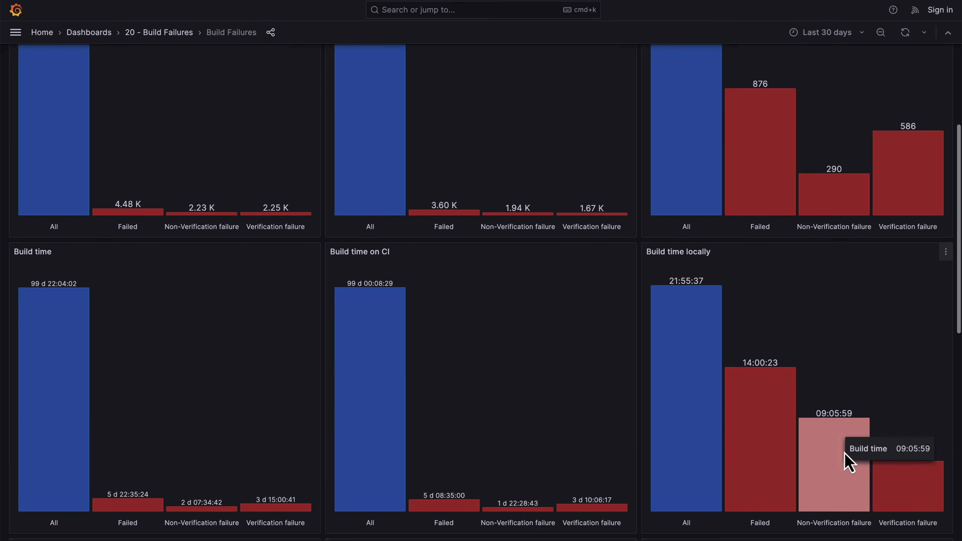
{"action": "scroll", "scroll_direction": "down", "scroll_amount": 3}
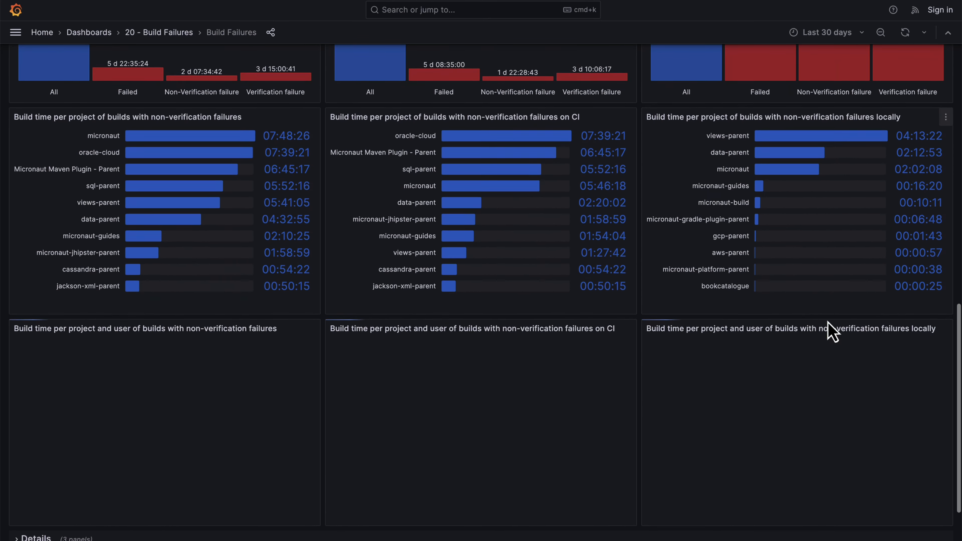
{"action": "scroll", "scroll_direction": "up", "scroll_amount": 3}
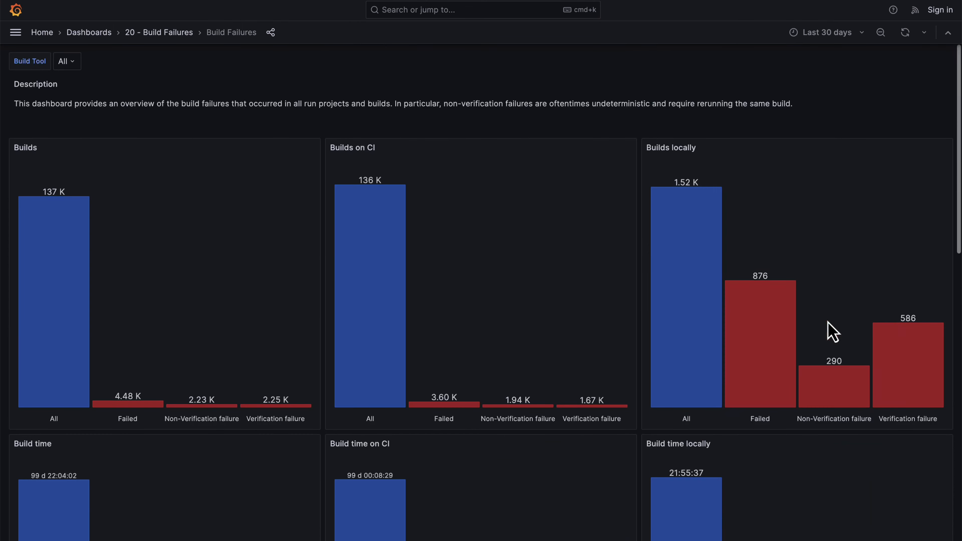
Step: Return to Dashboards and open Gradle Parallel Setting from the 70 - Settings folder
{"action": "left_click", "coordinate": [89, 32]}
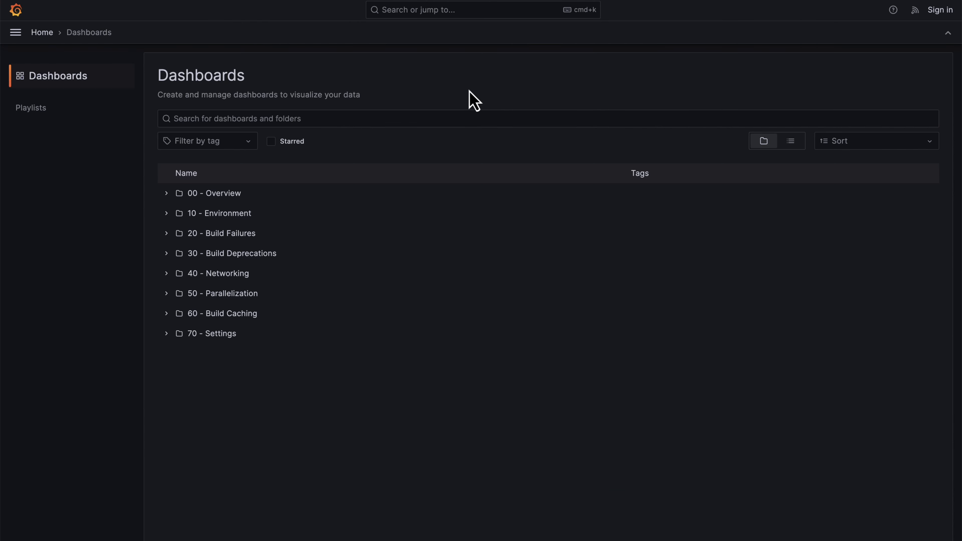
{"action": "mouse_move", "coordinate": [302, 314]}
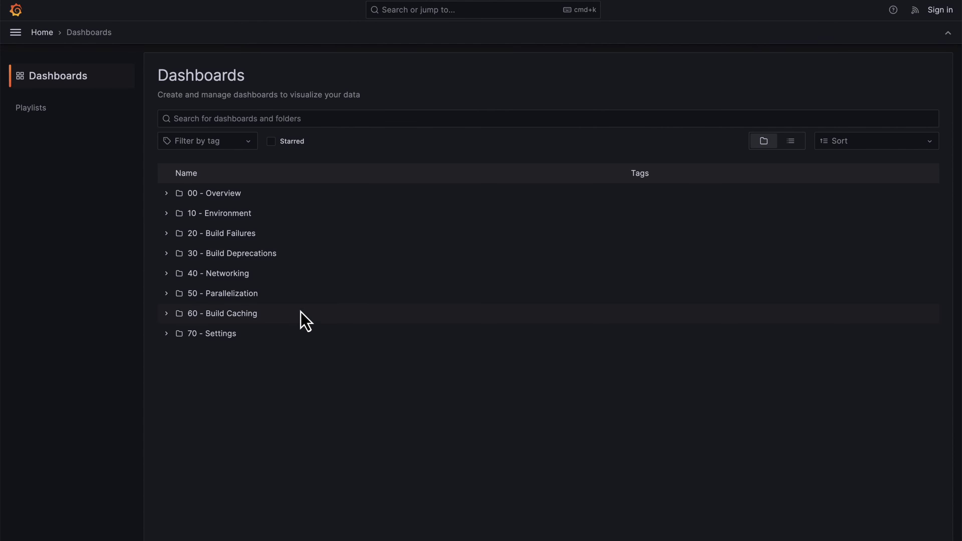
{"action": "left_click", "coordinate": [212, 333]}
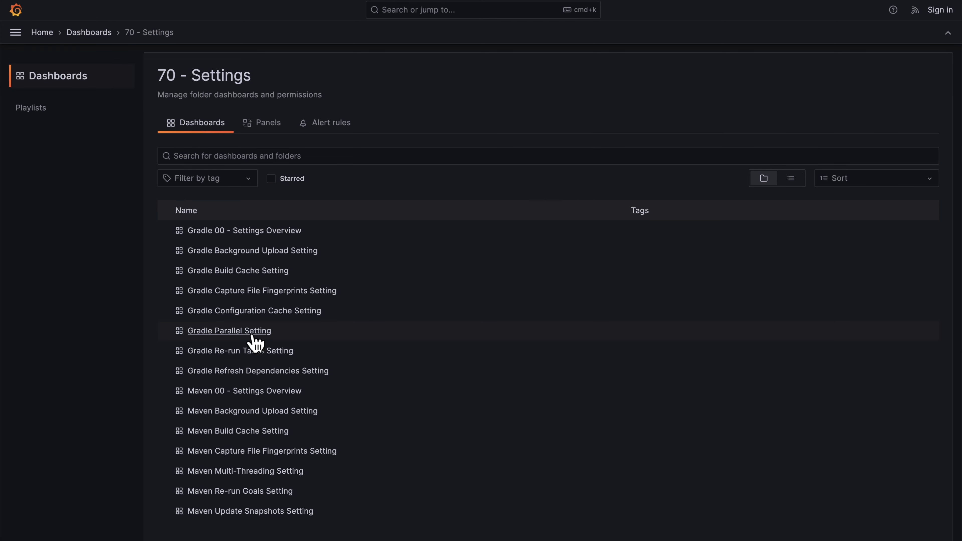
{"action": "left_click", "coordinate": [229, 330]}
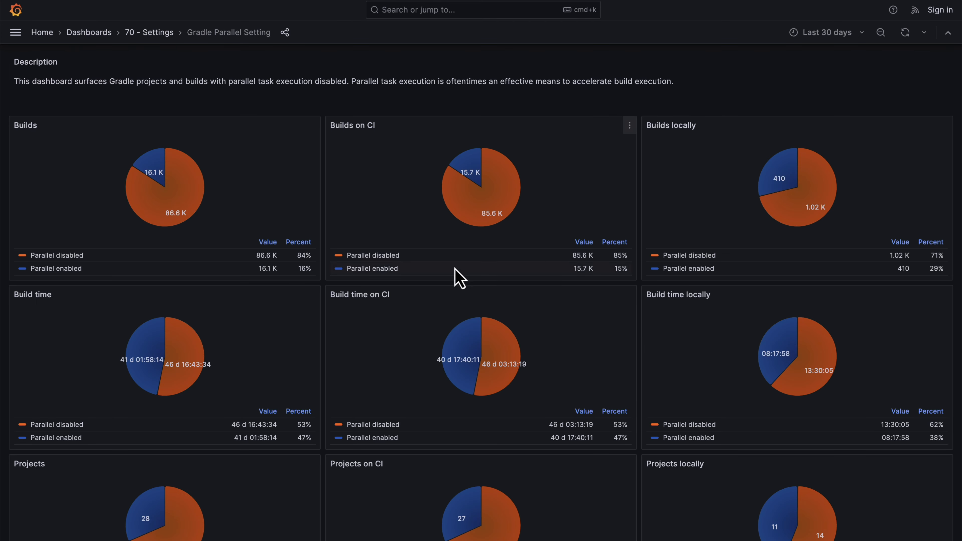
{"action": "mouse_move", "coordinate": [485, 214]}
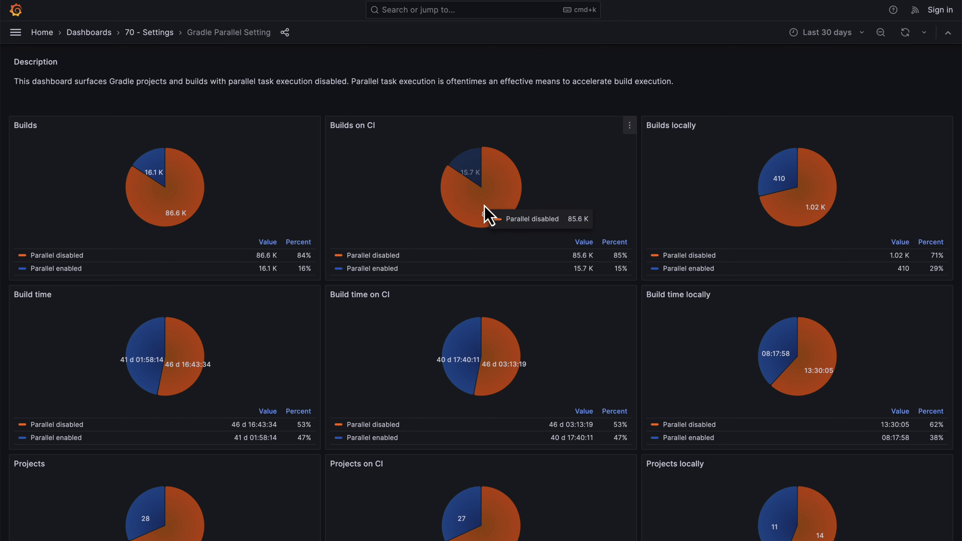